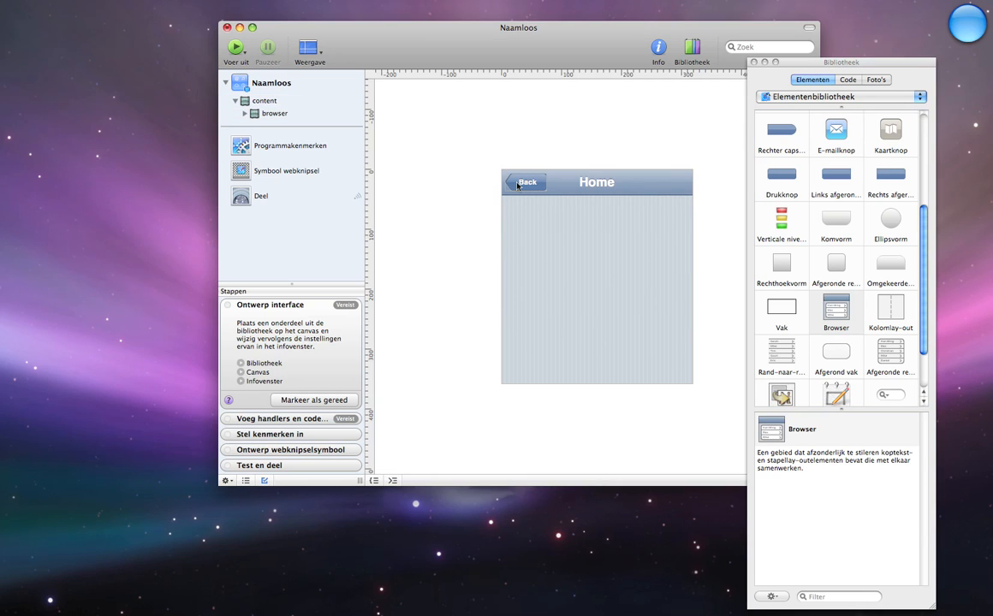
pyautogui.moveTo(499, 167)
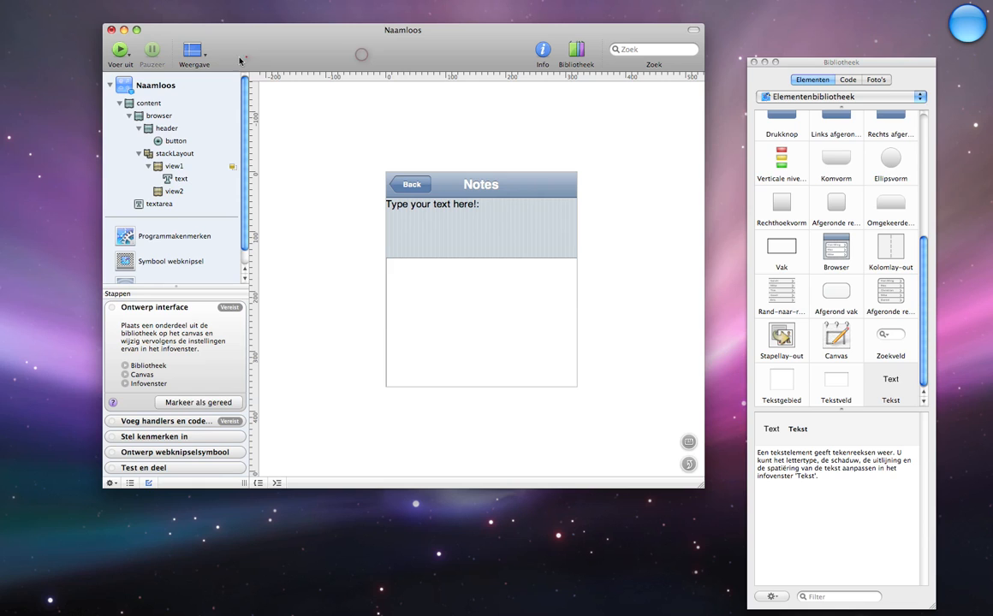
# Launch the Notes web app in the iPhone simulator.
pyautogui.click(120, 50)
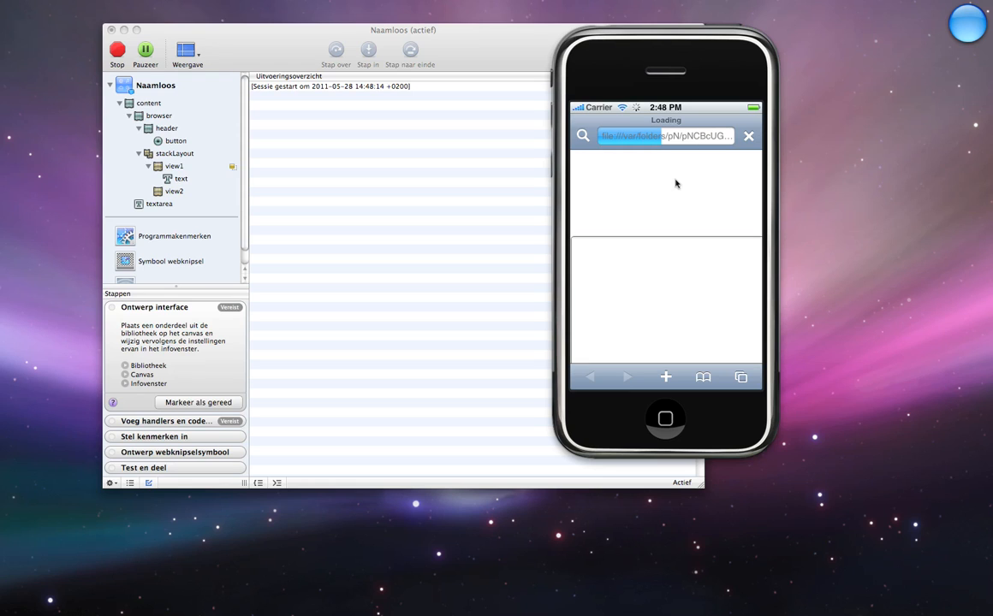
# Begin adding the Notes page to the simulator's home screen.
pyautogui.click(666, 377)
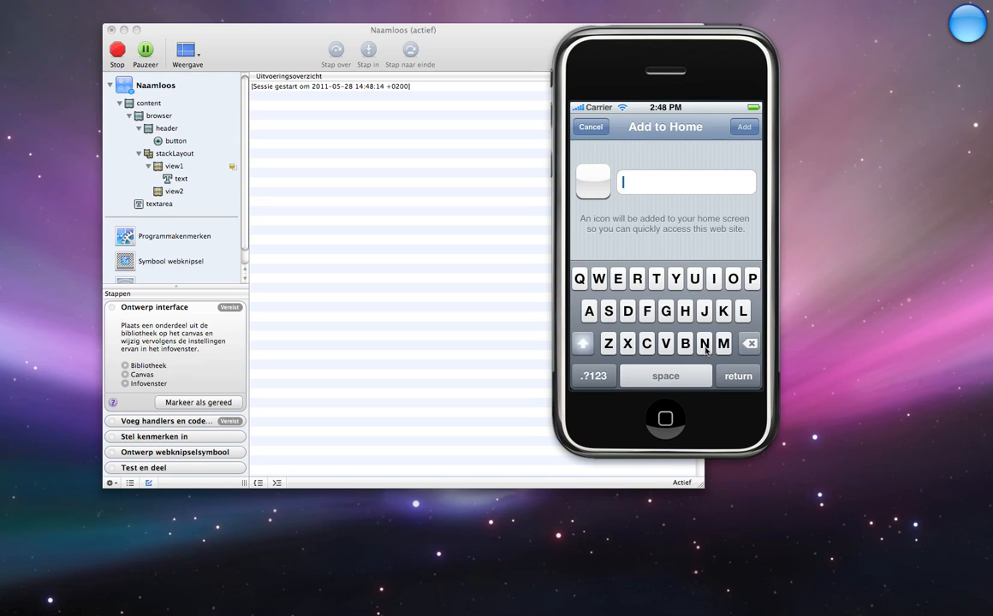
# Name the home-screen shortcut 'Notes' and add it.
pyautogui.write('Notes')
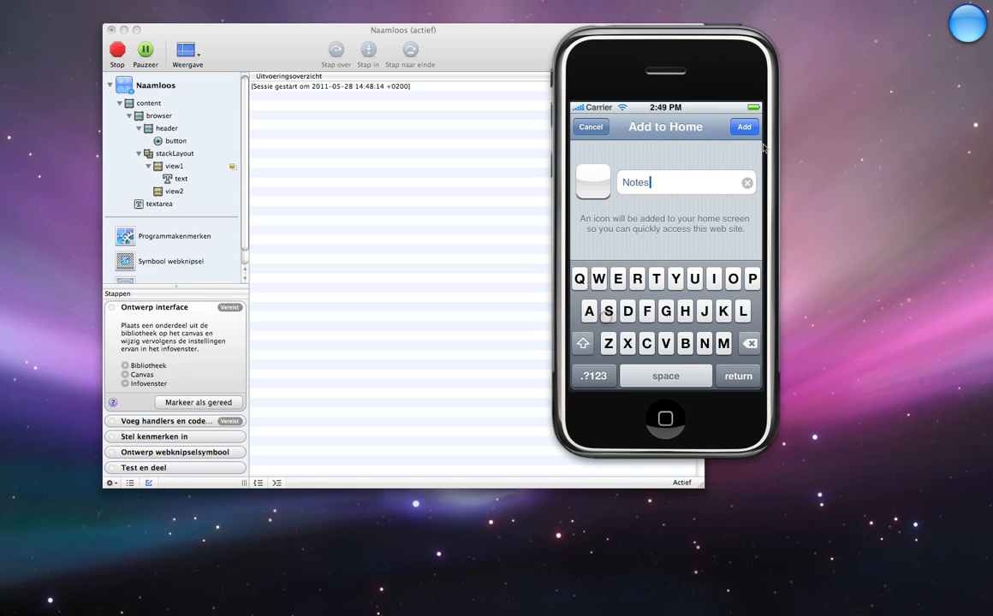
pyautogui.click(744, 127)
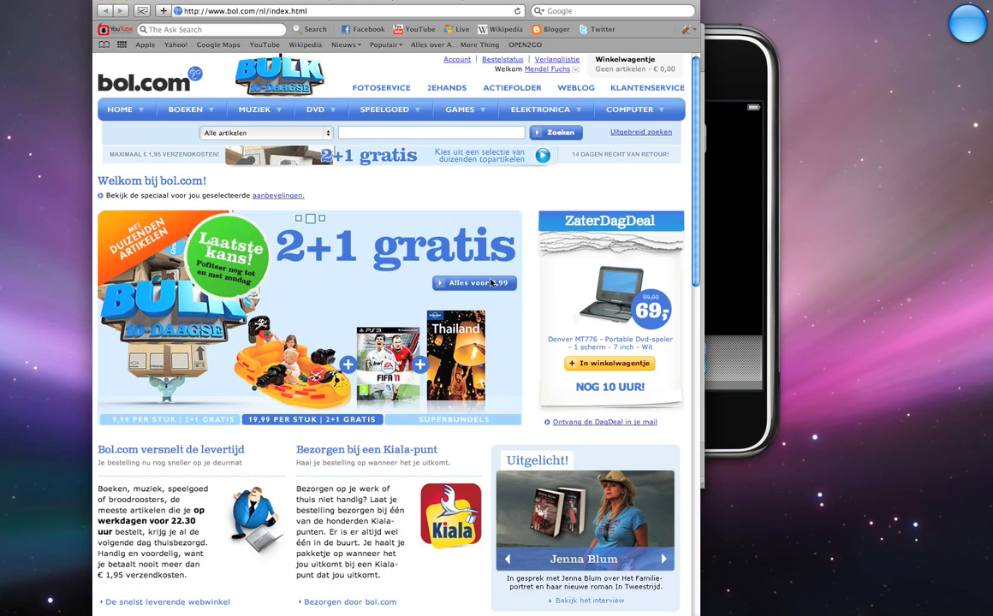
pyautogui.moveTo(326, 117)
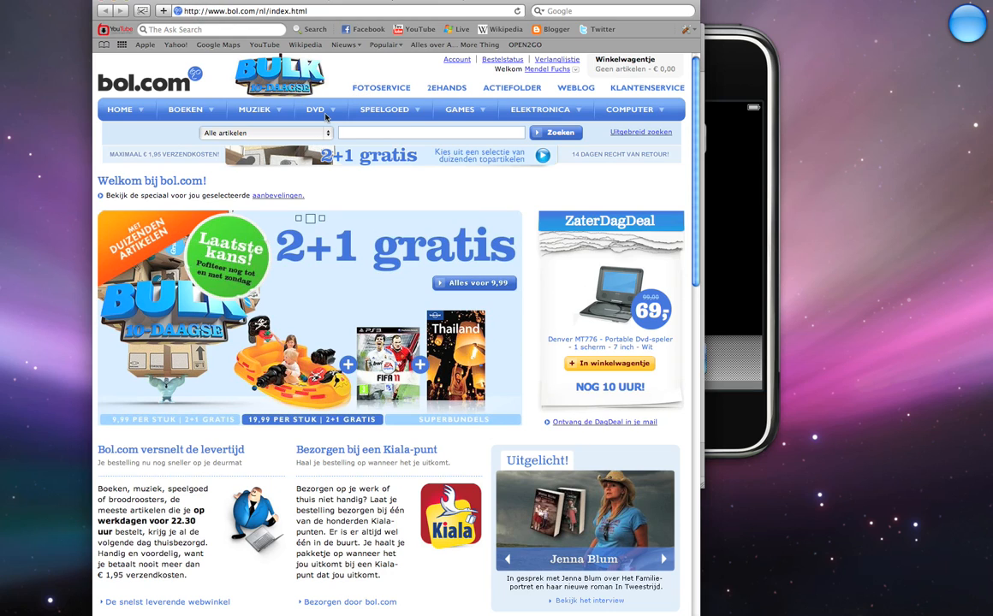
pyautogui.moveTo(225, 478)
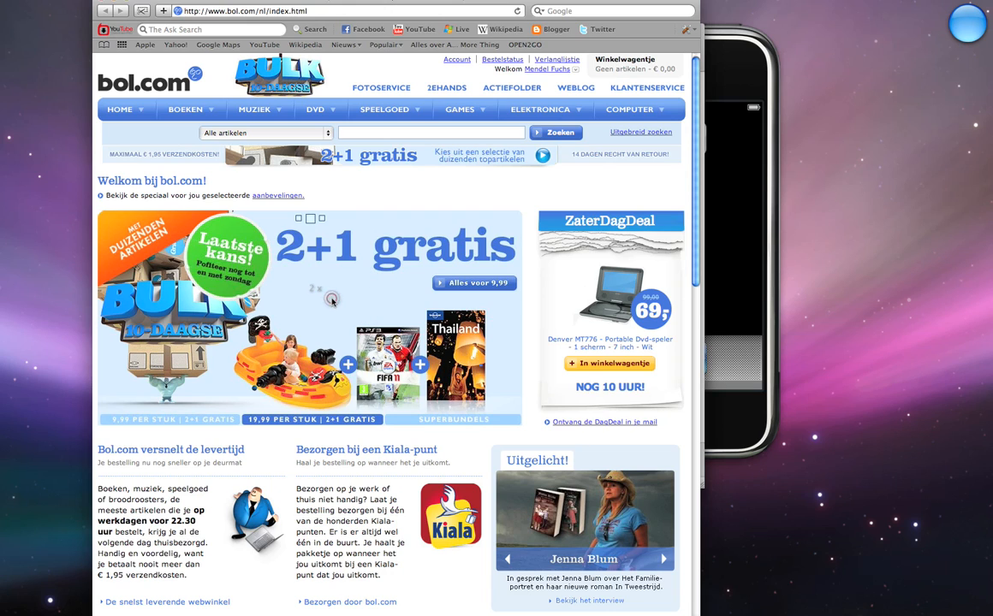
pyautogui.moveTo(743, 315)
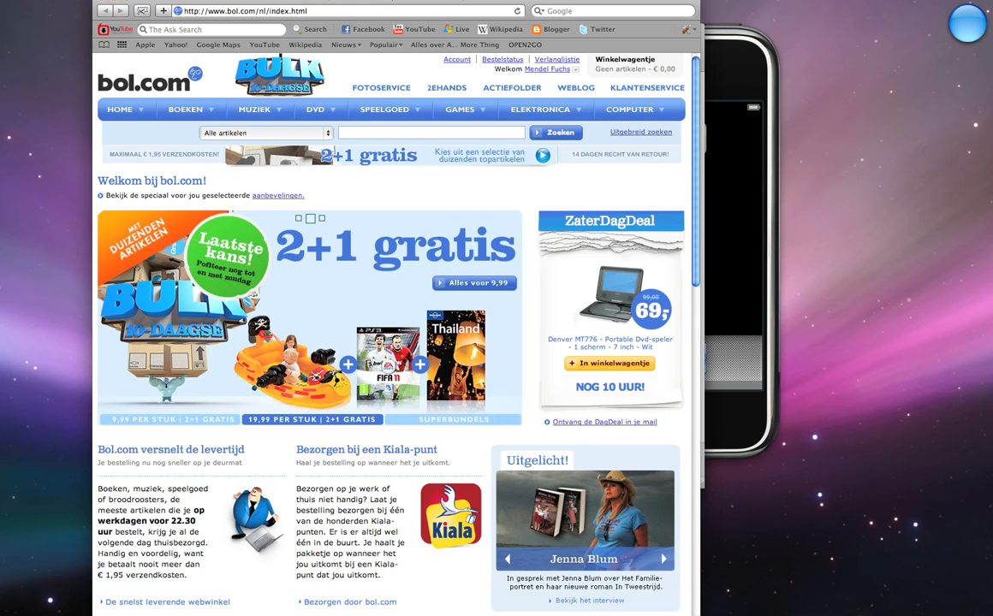
pyautogui.moveTo(528, 258)
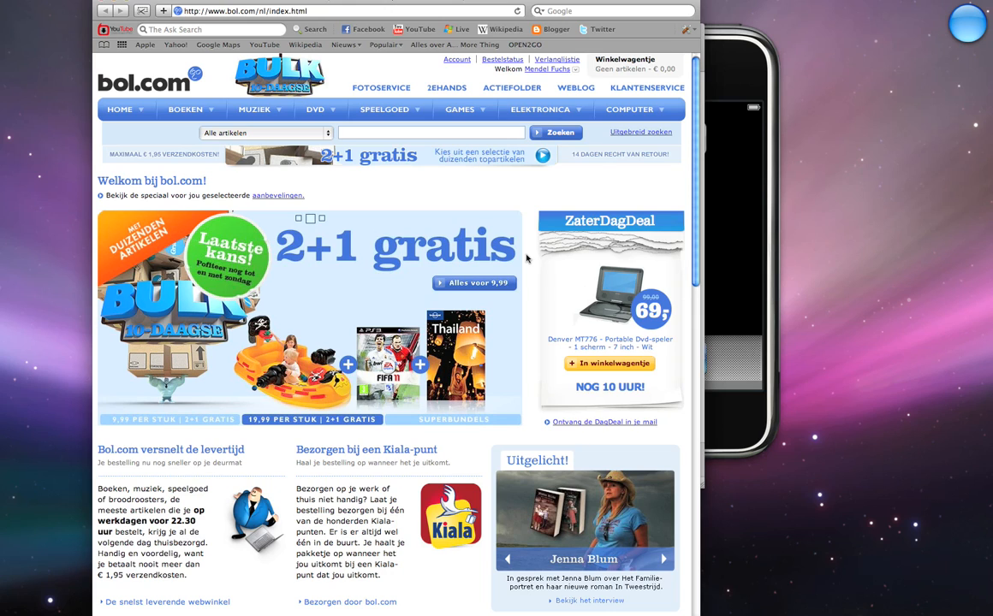